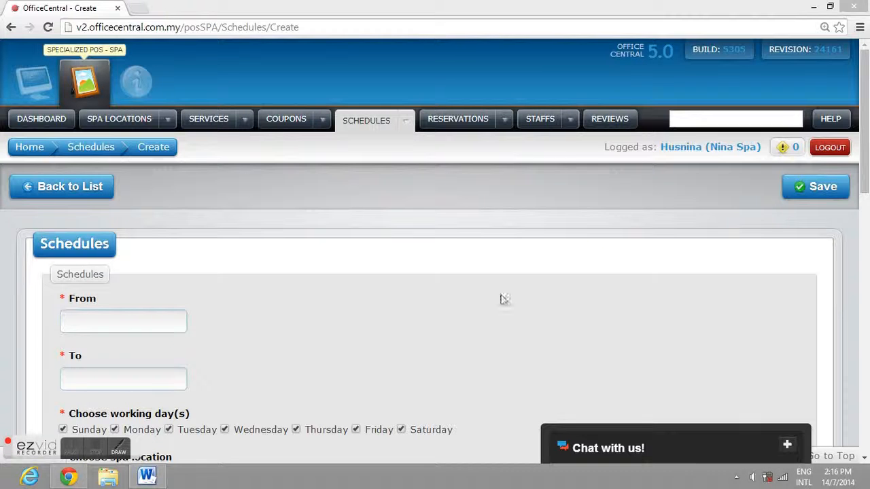
Step: Set the schedule start date to 18 June 2014 and end date to 14 July 2014
scroll(down, 3)
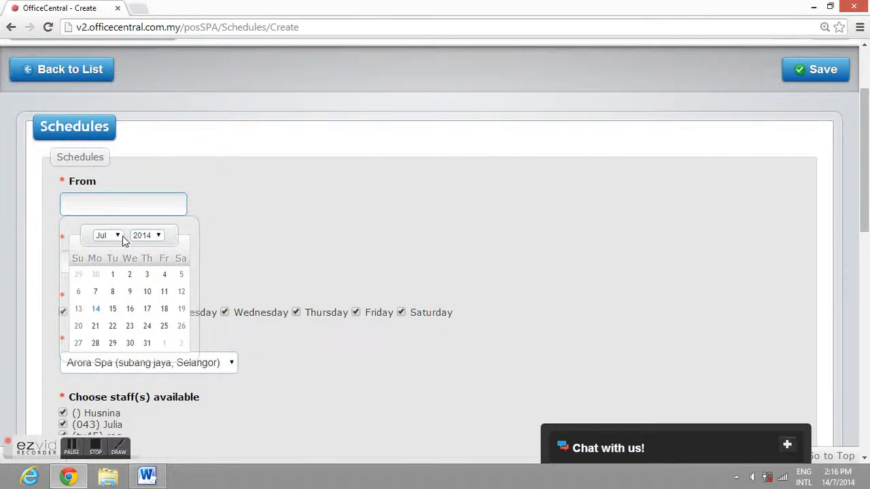
click(106, 235)
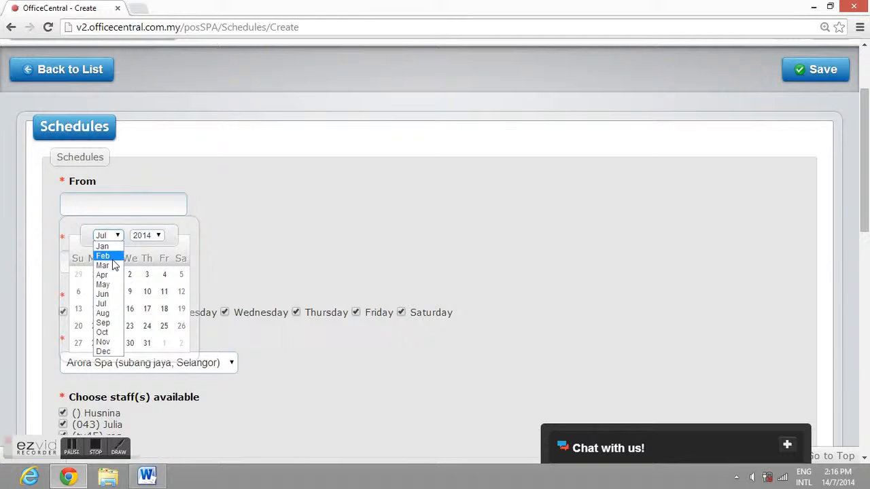
click(102, 294)
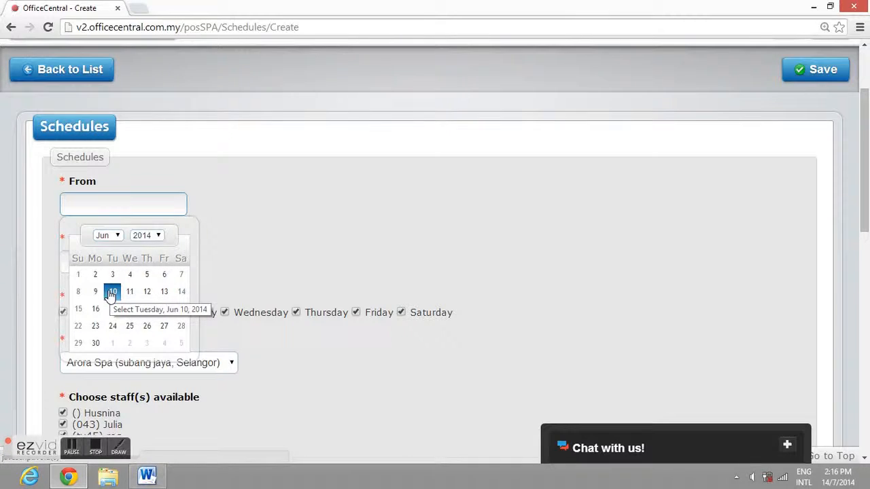
mouse_move(130, 308)
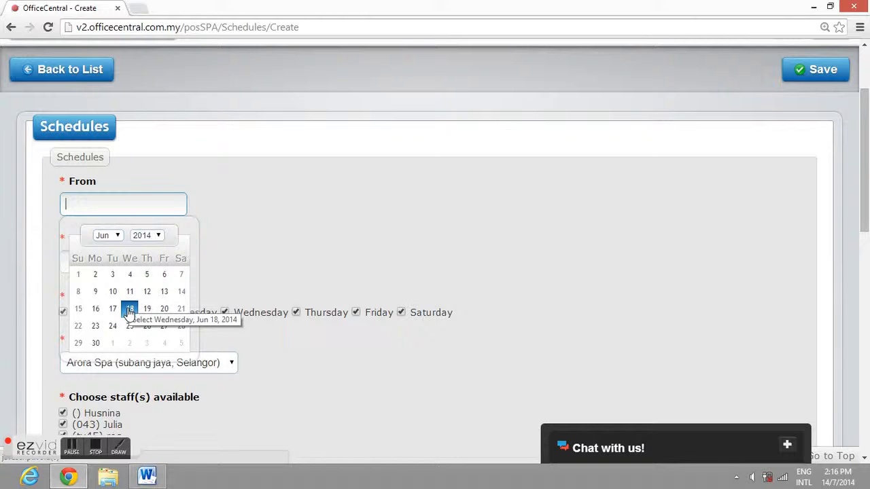
click(129, 309)
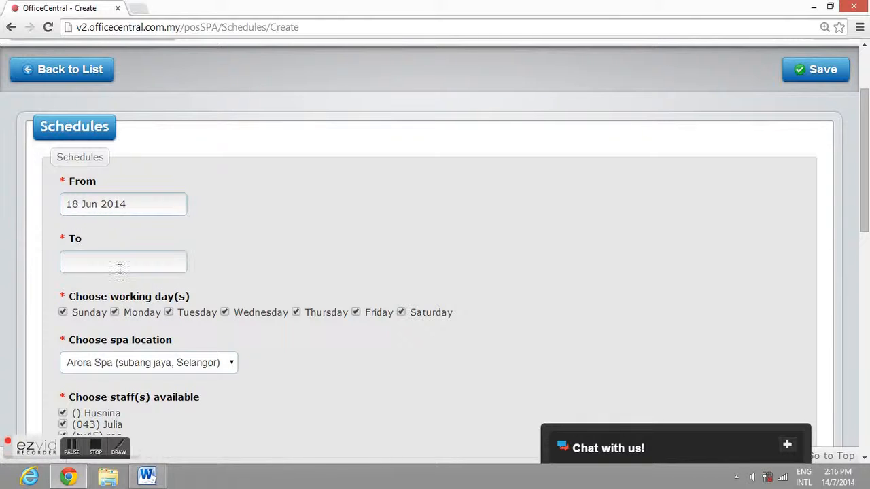
click(122, 261)
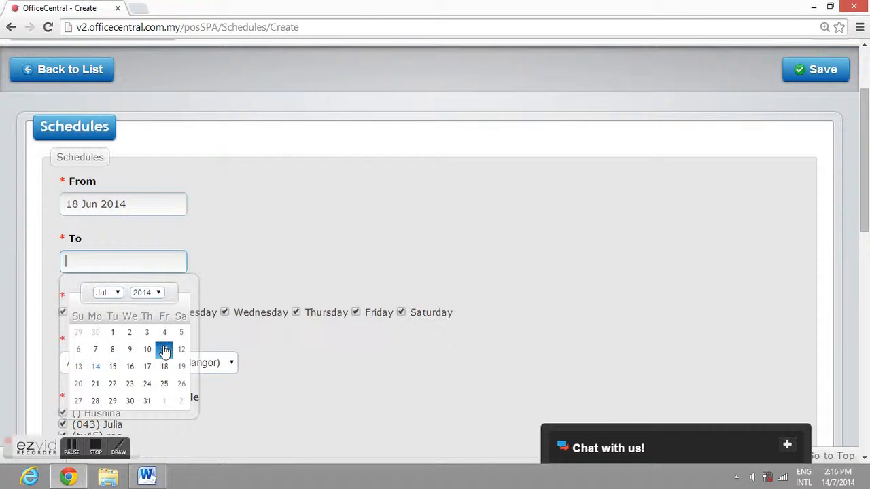
mouse_move(95, 367)
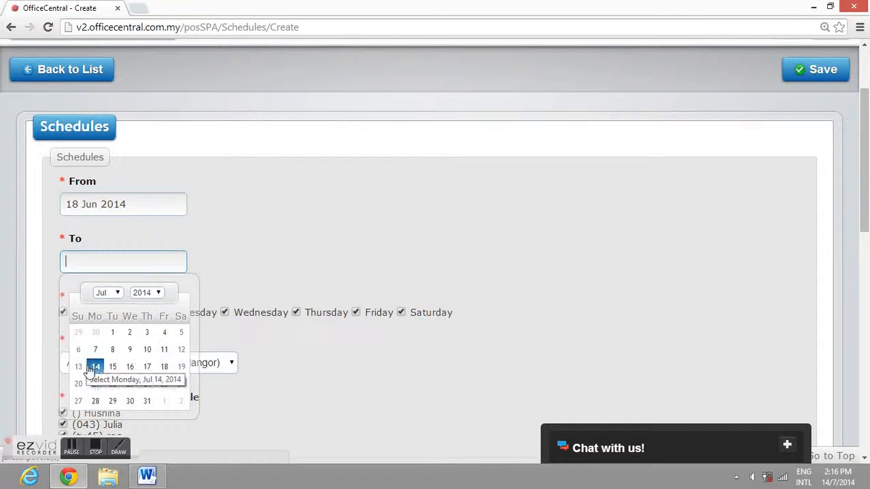
mouse_move(78, 367)
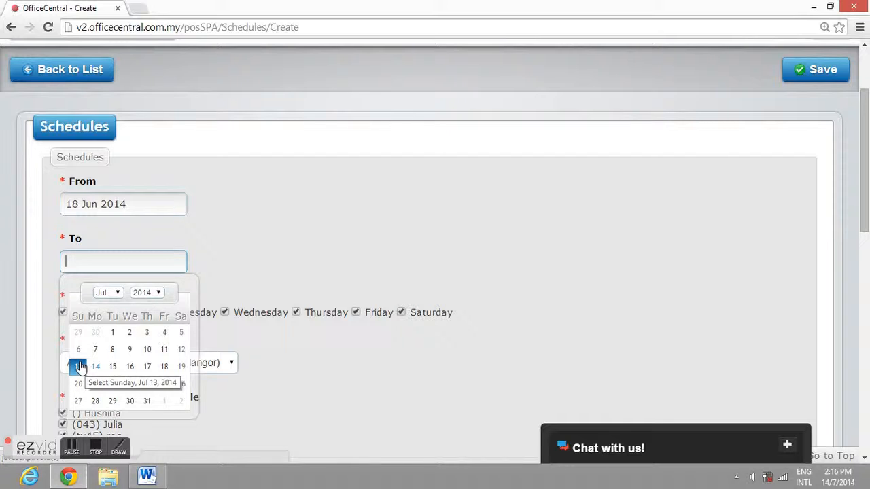
click(95, 367)
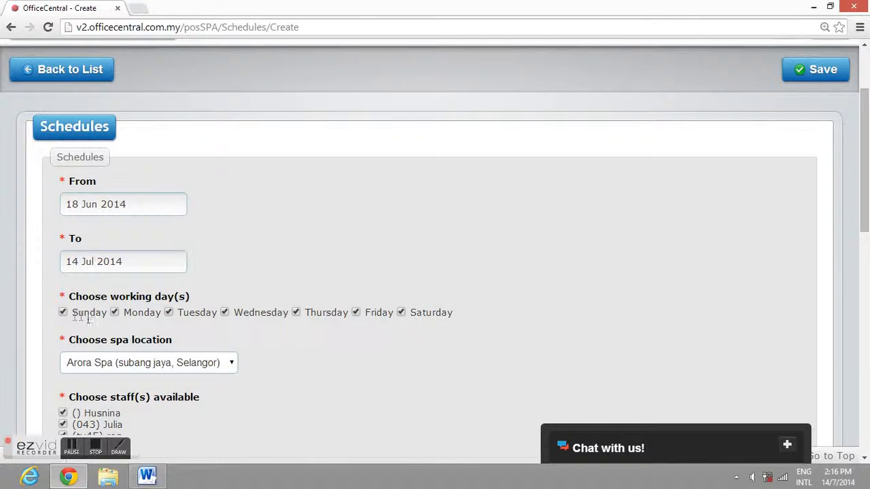
Step: Remove Sunday and Saturday, choose Super Spa (ampang, Selangor), and keep only ros as available staff
click(62, 311)
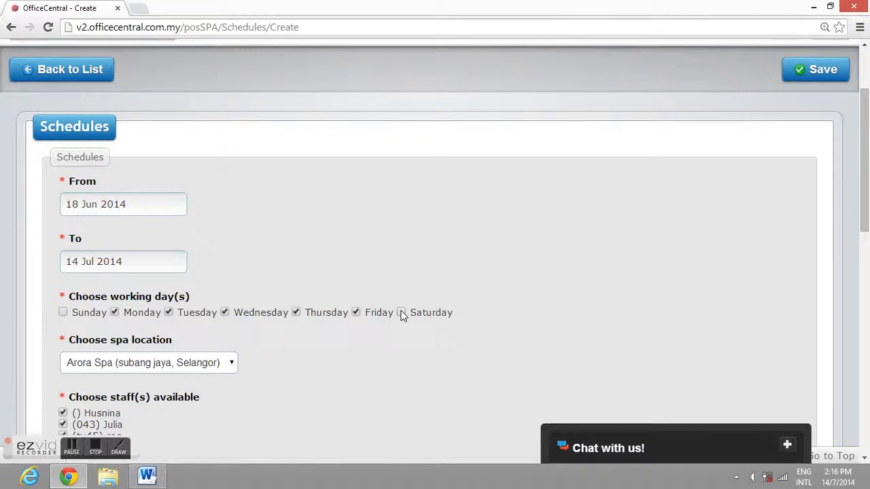
click(148, 362)
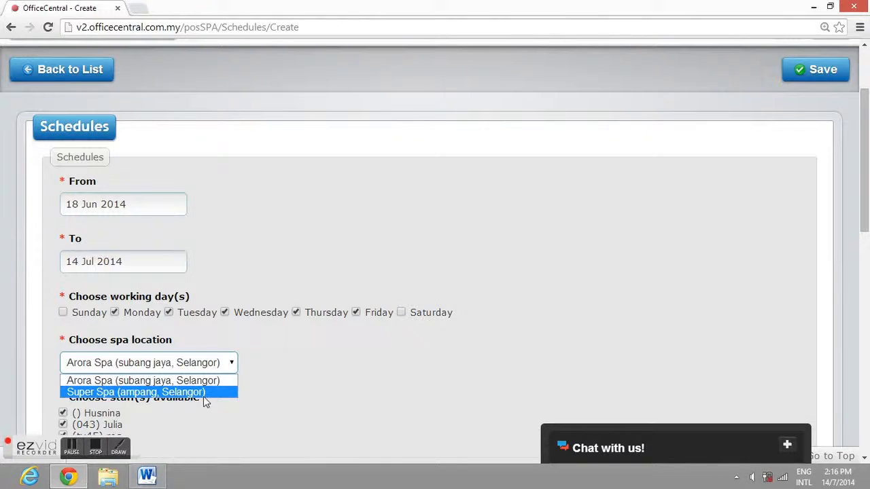
click(136, 391)
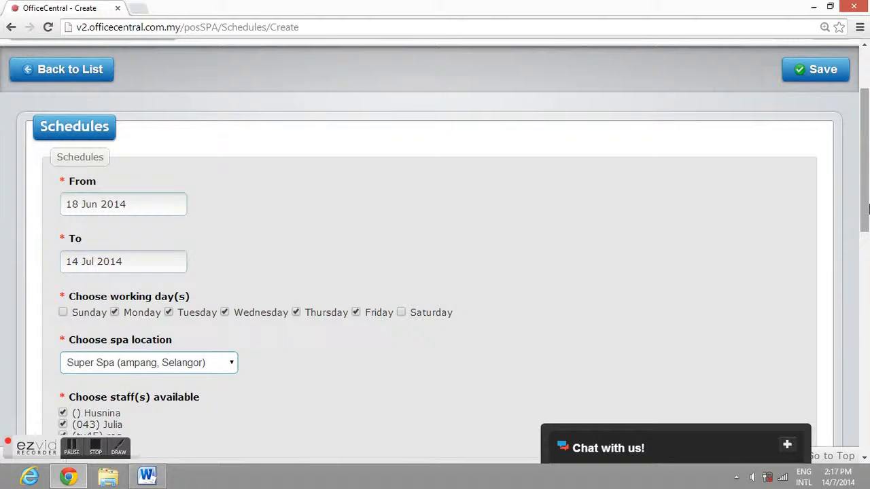
scroll(down, 3)
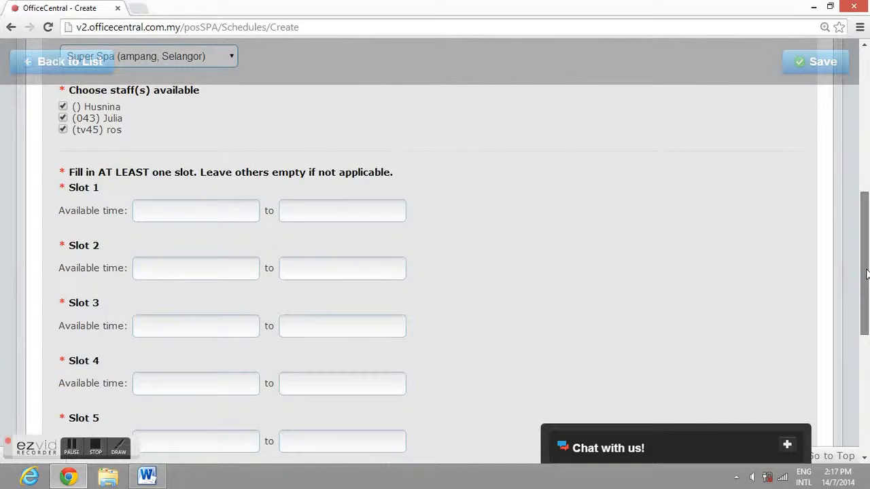
scroll(up, 3)
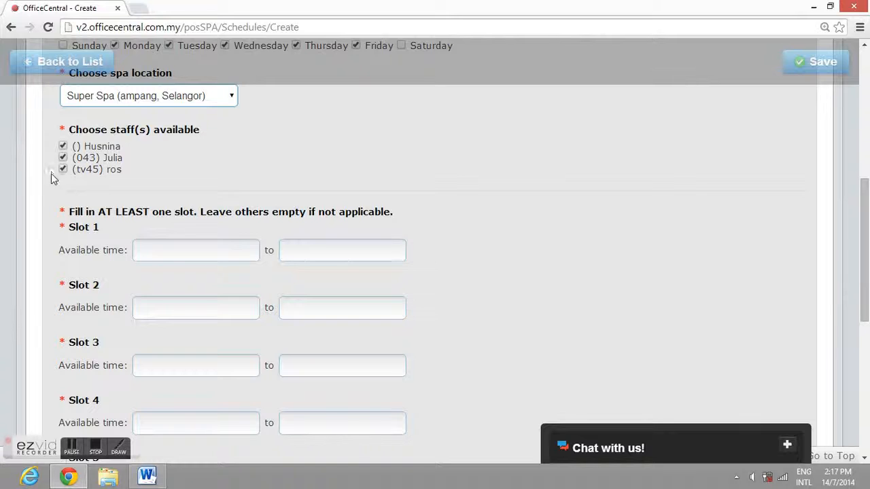
click(62, 147)
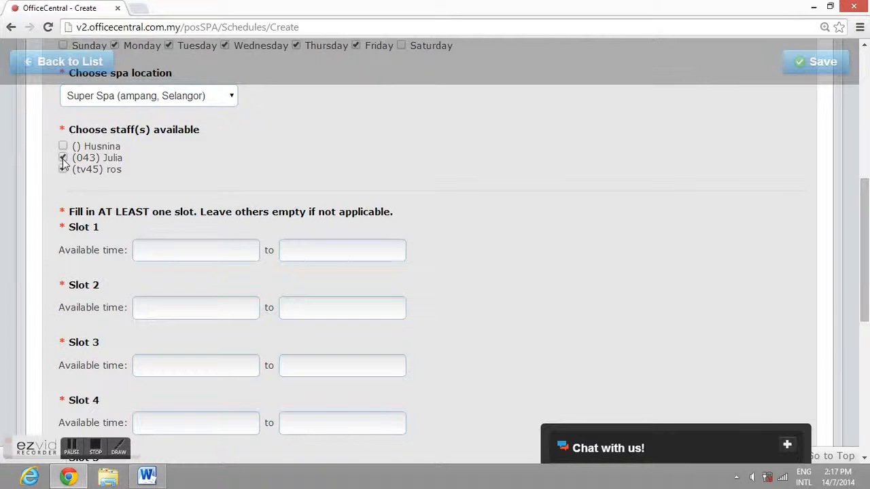
click(62, 169)
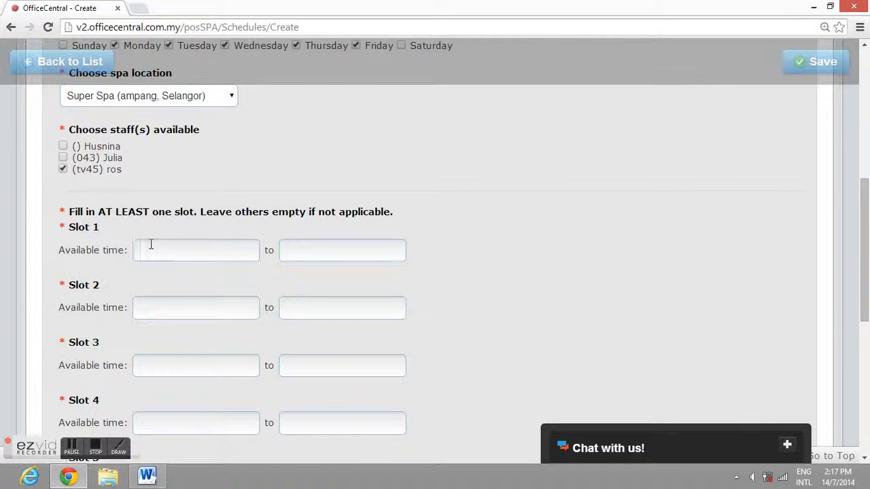
Step: Set time slot 1 to run from 09:00 to 12:00
click(196, 250)
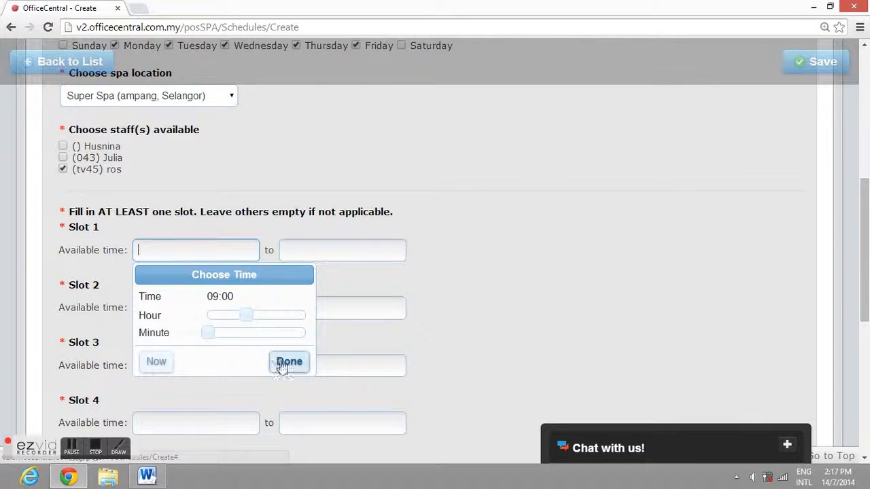
click(288, 362)
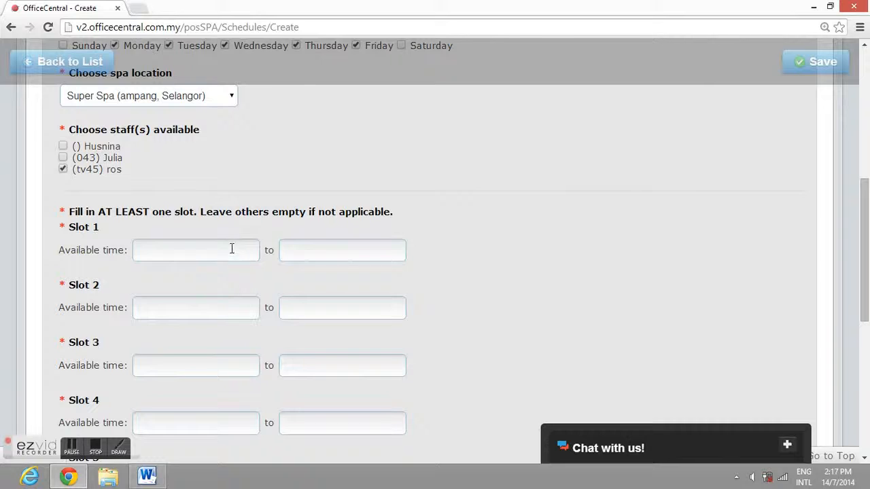
click(195, 250)
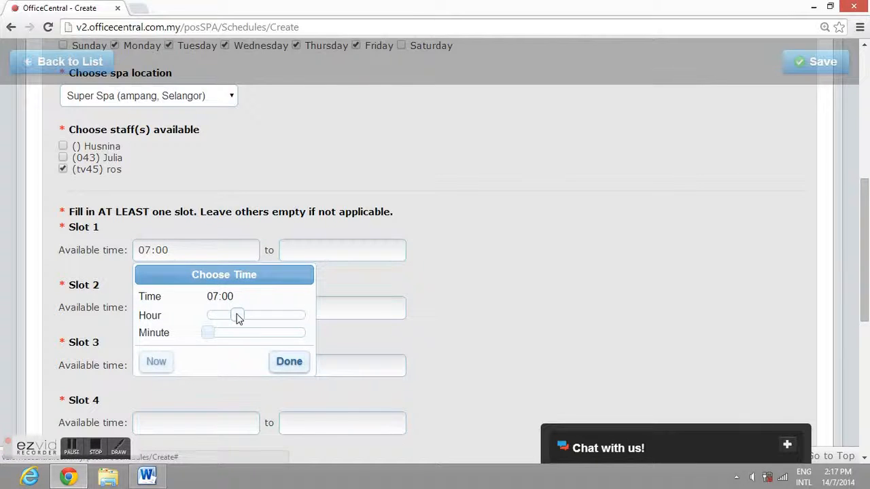
drag(236, 315, 246, 316)
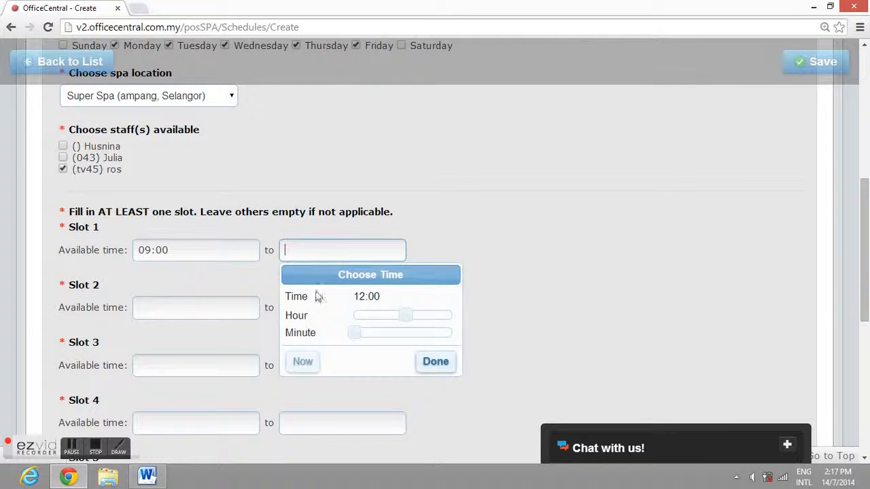
drag(406, 315, 400, 315)
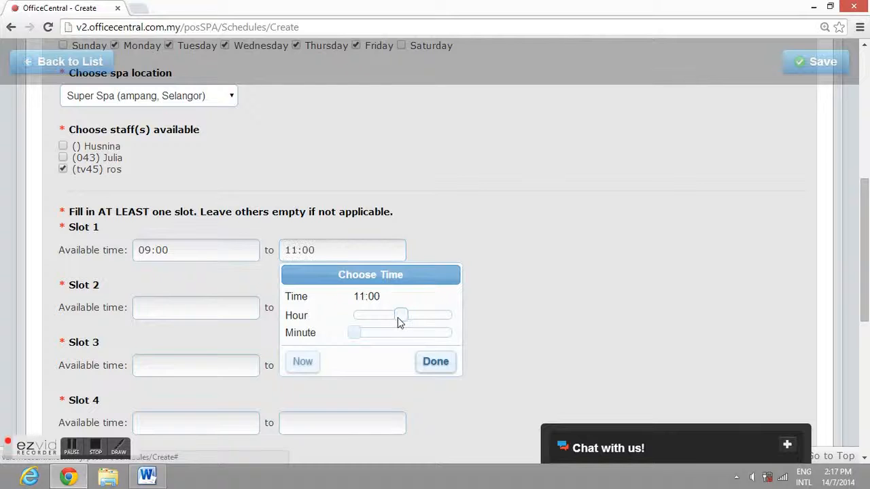
drag(400, 315, 407, 315)
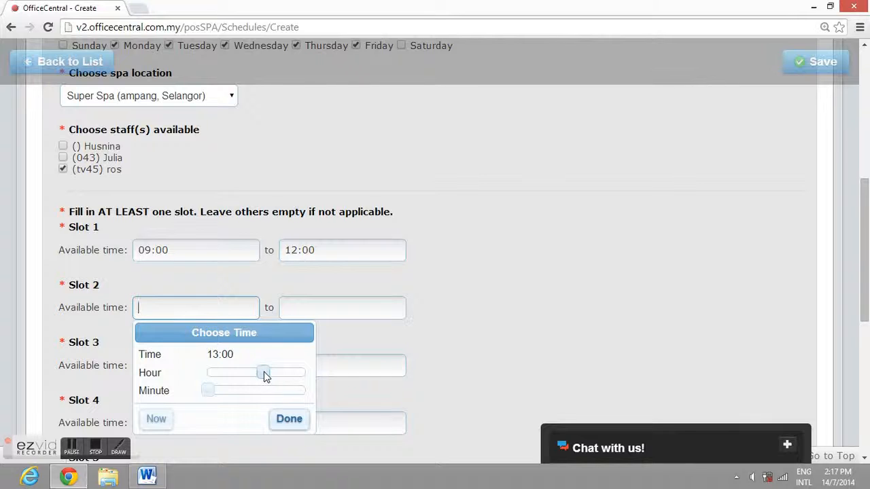
Step: Set time slot 2 to run from 13:00 to 17:00
click(289, 419)
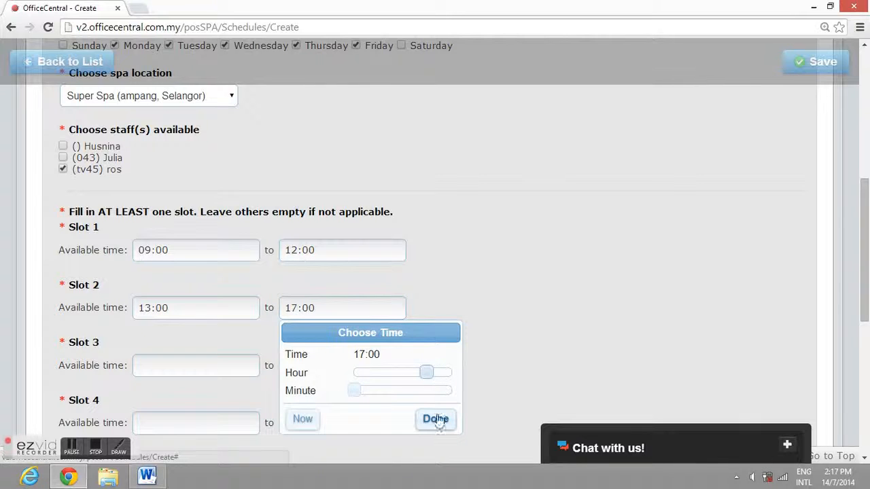
click(435, 418)
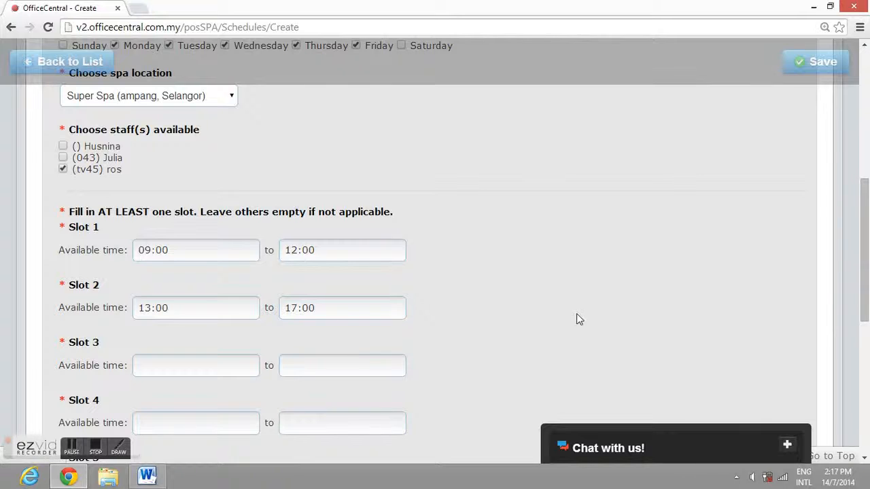
scroll(up, 3)
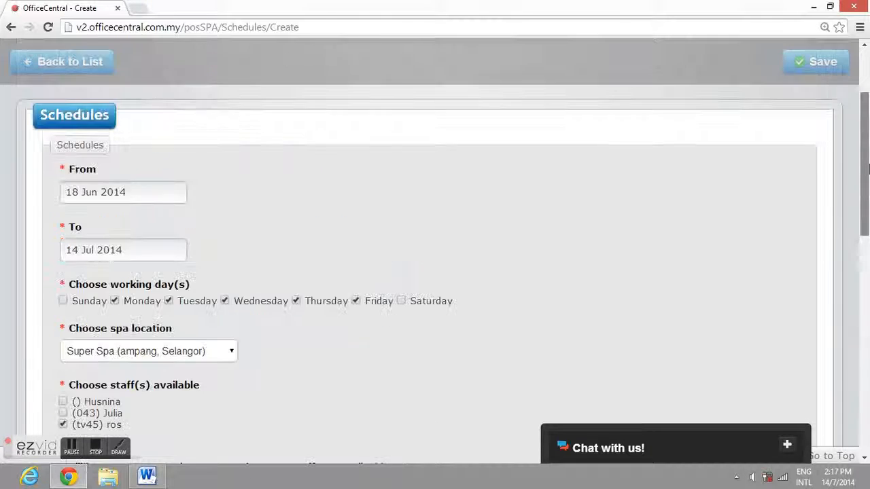
Step: Save the new staff schedule and confirm, landing on the weekly schedules calendar
scroll(up, 3)
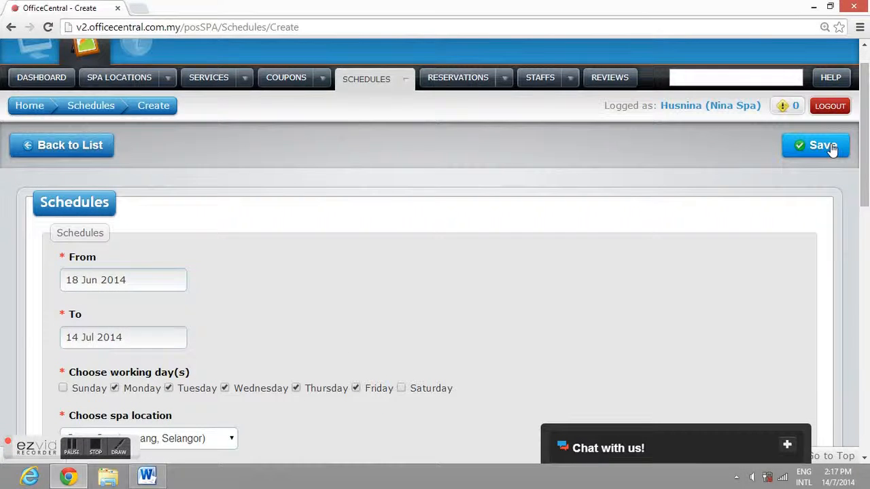
click(815, 144)
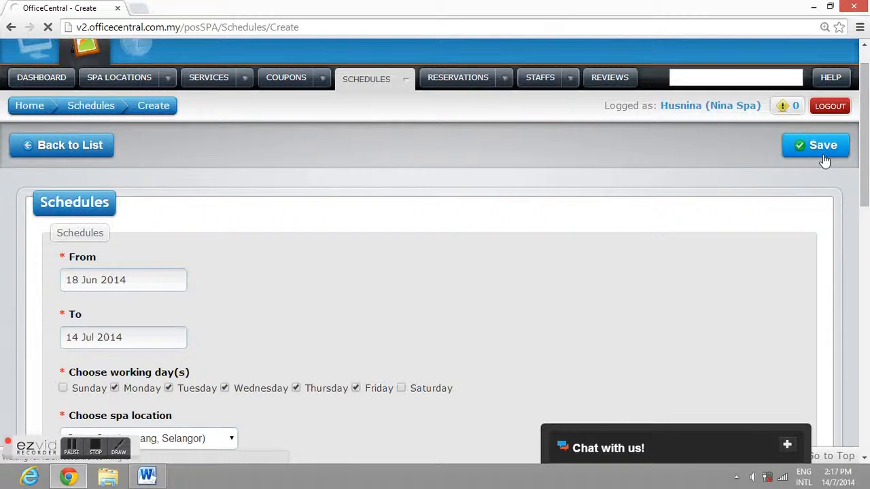
click(815, 144)
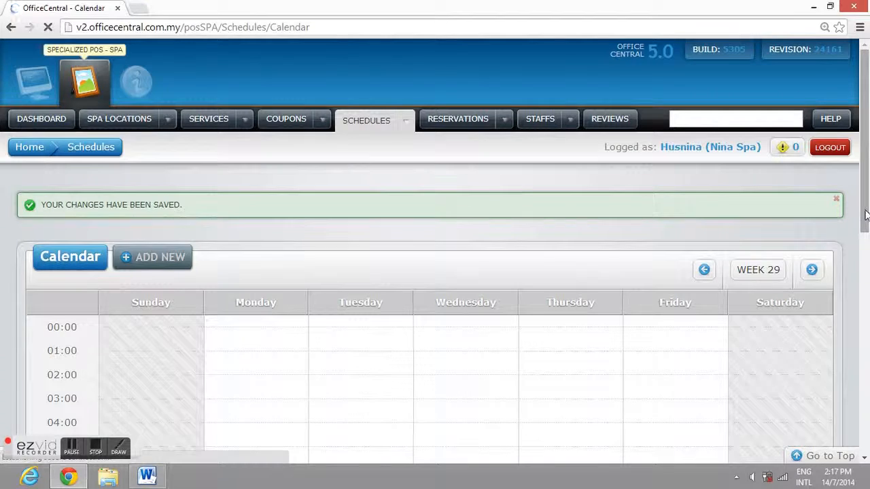
scroll(down, 3)
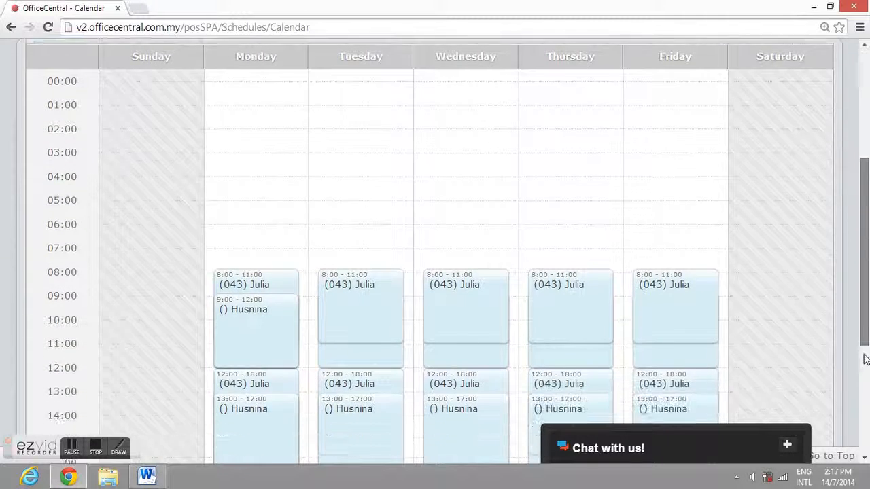
scroll(down, 3)
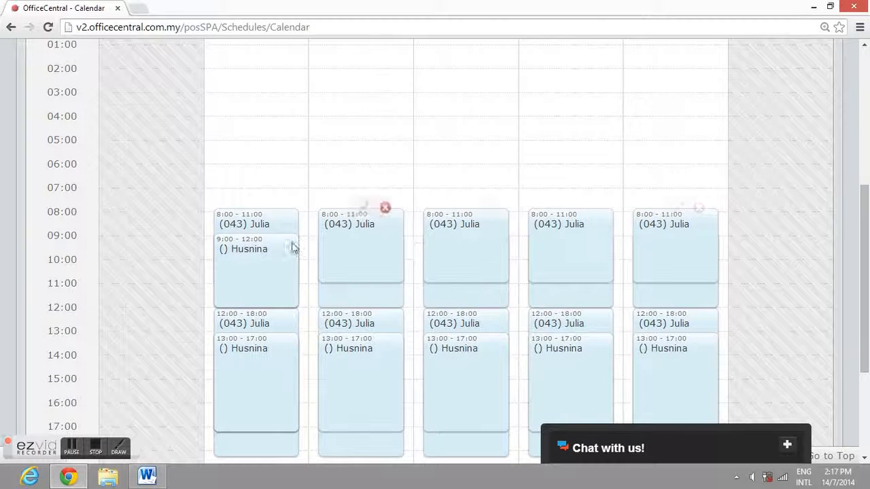
mouse_move(665, 285)
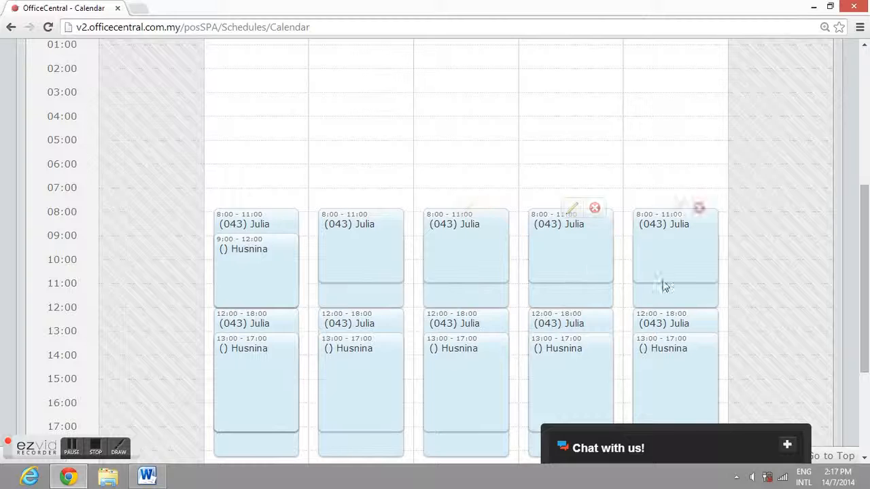